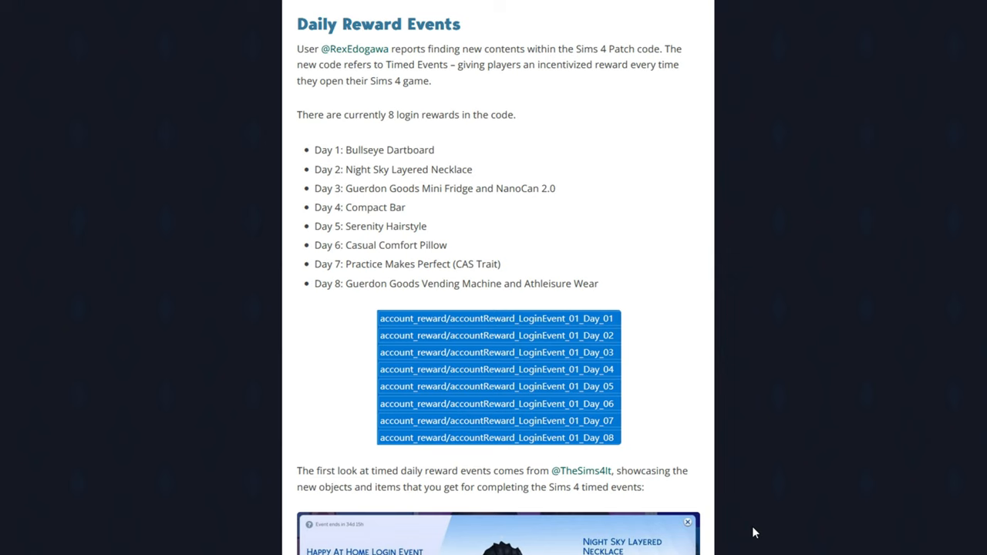
scroll("down", 3)
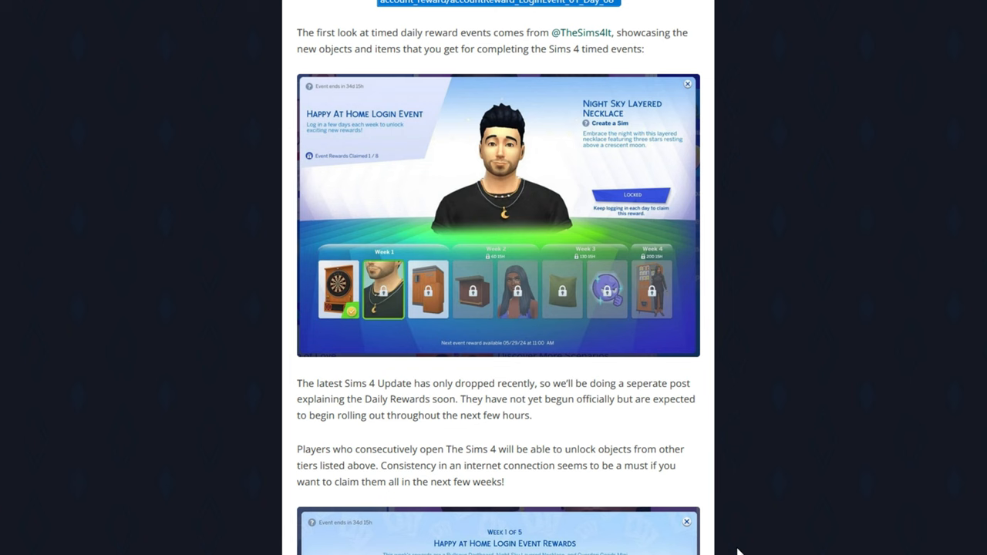
scroll("down", 3)
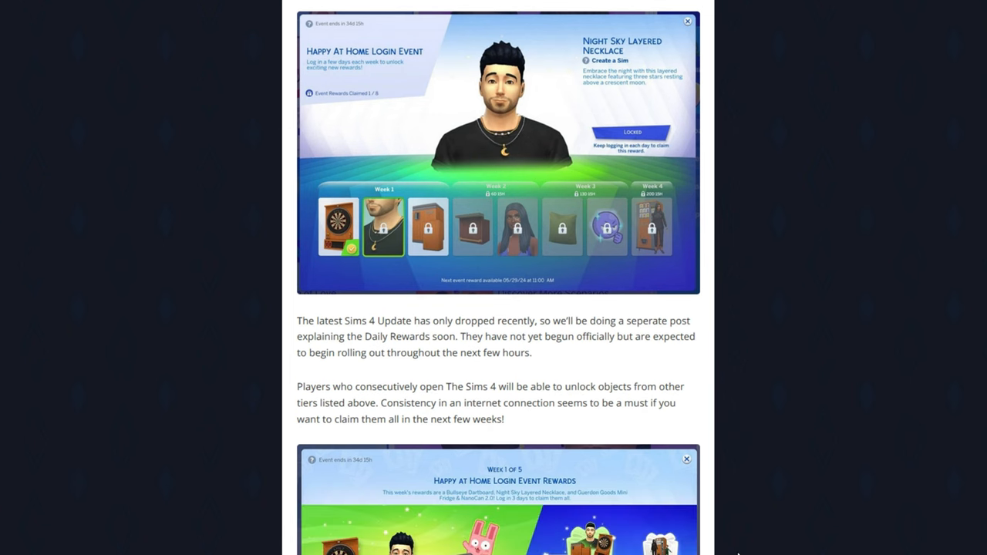